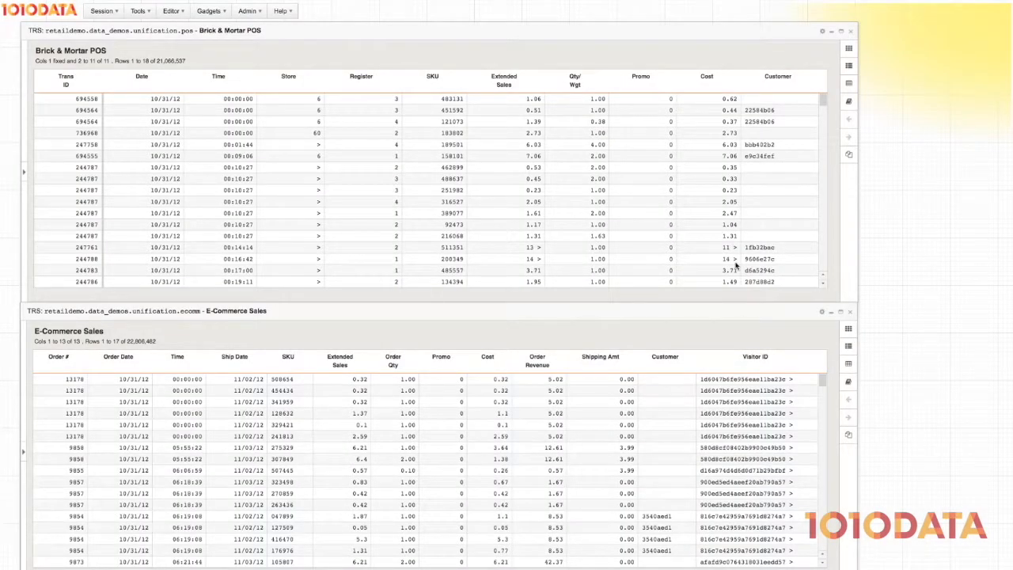
{"action": "mouse_move", "coordinate": [826, 133]}
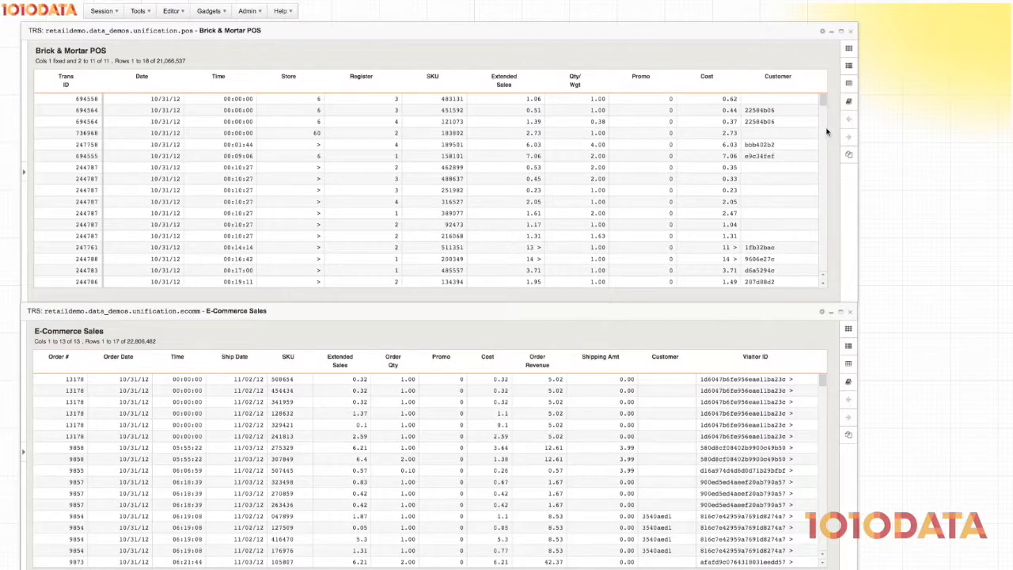
Step: Add a computed Store column labelled Store with the constant expression 999
{"action": "left_click_drag", "start_coordinate": [822, 103], "coordinate": [822, 174]}
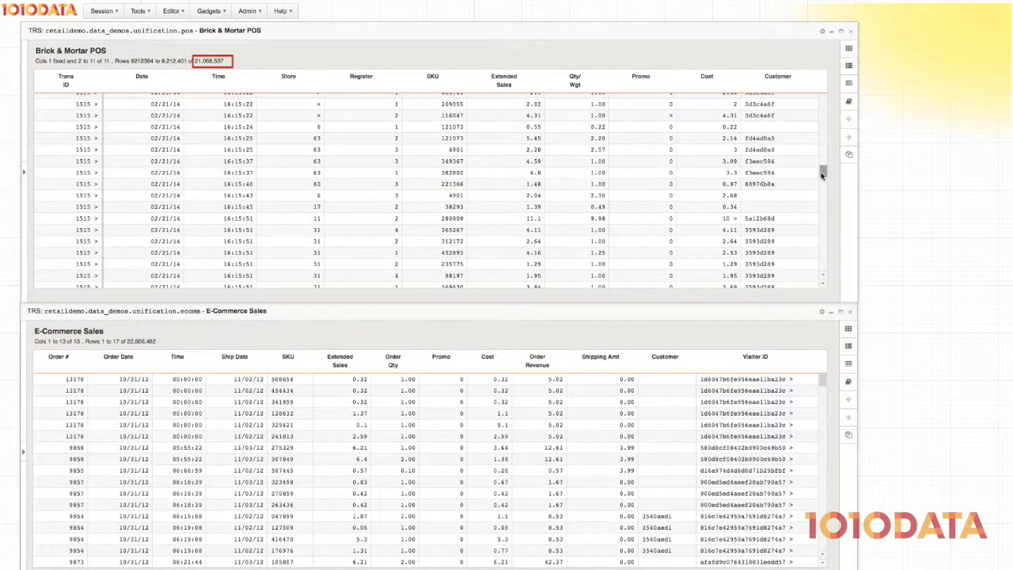
{"action": "scroll", "scroll_direction": "down", "scroll_amount": 3}
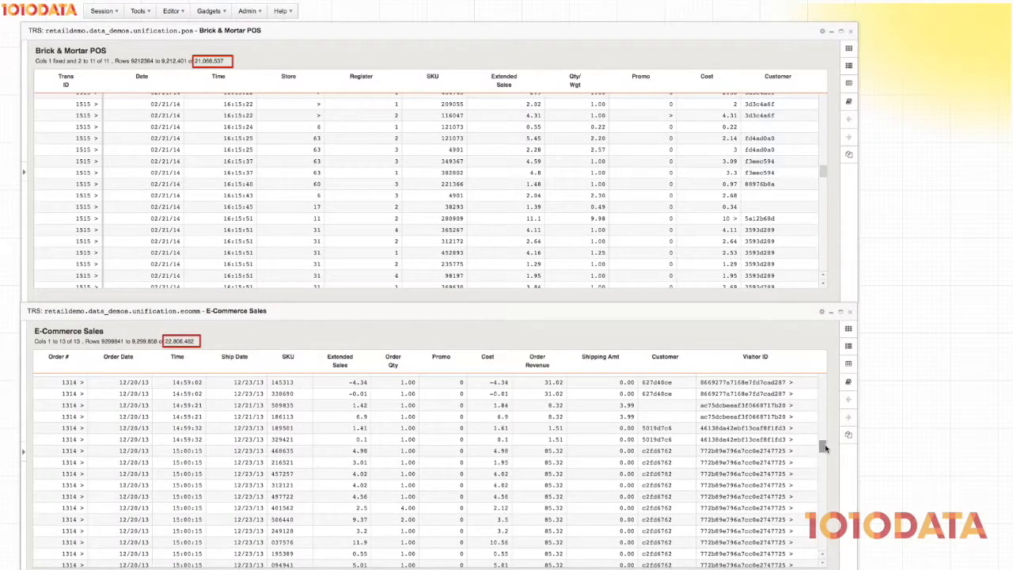
{"action": "scroll", "scroll_direction": "down", "scroll_amount": 3}
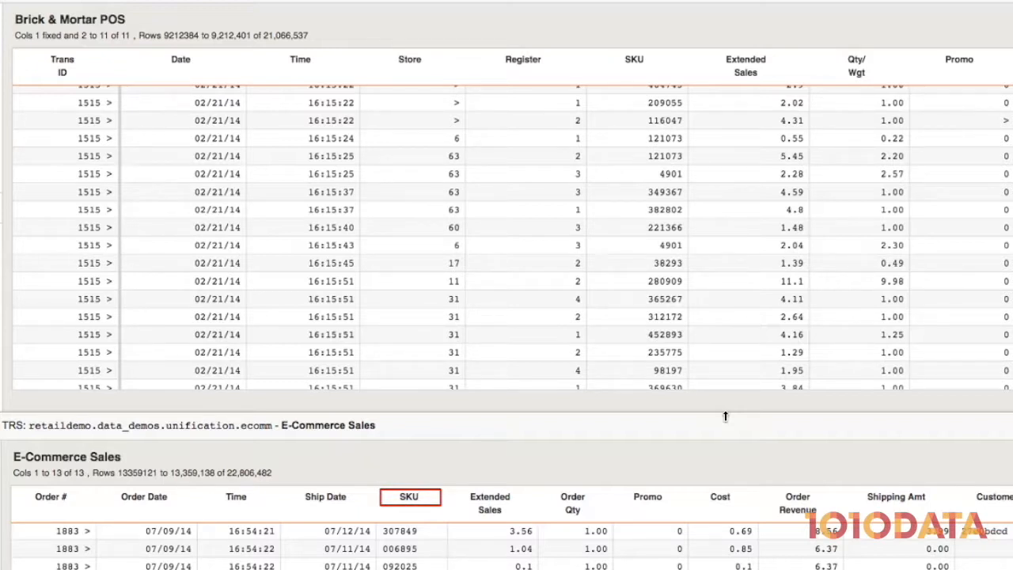
{"action": "left_click", "coordinate": [633, 60]}
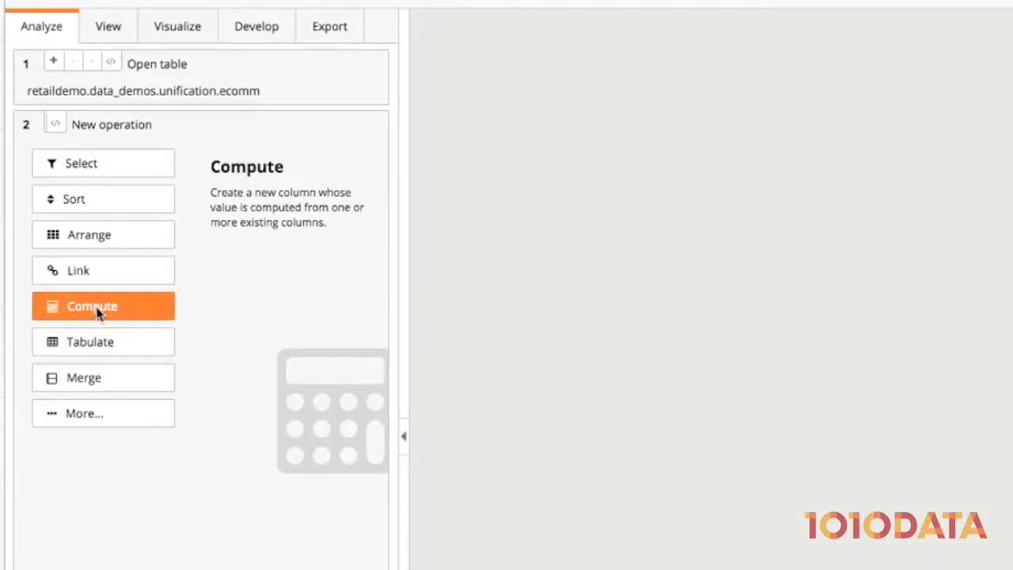
{"action": "left_click", "coordinate": [92, 305]}
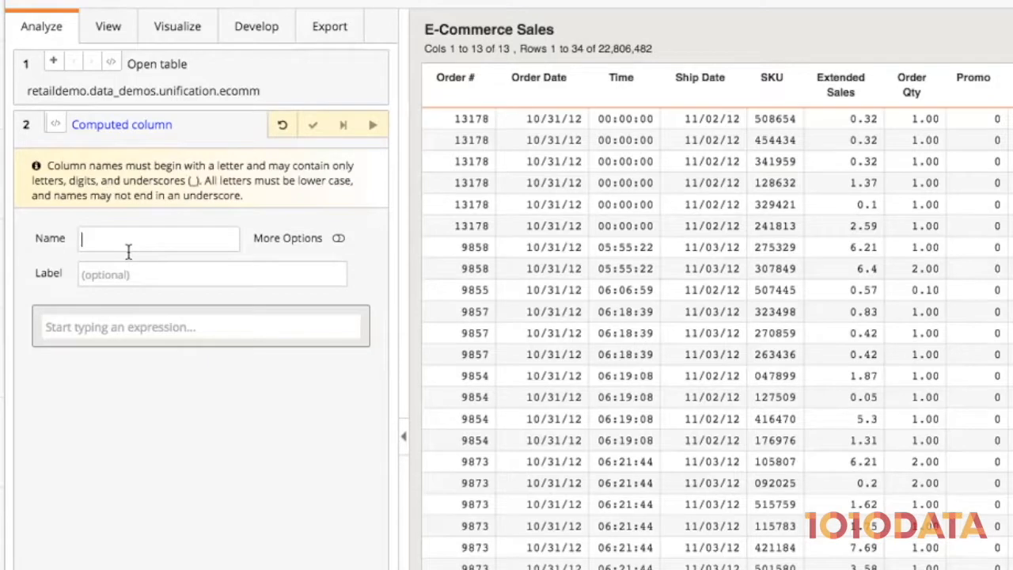
{"action": "type", "text": "Store"}
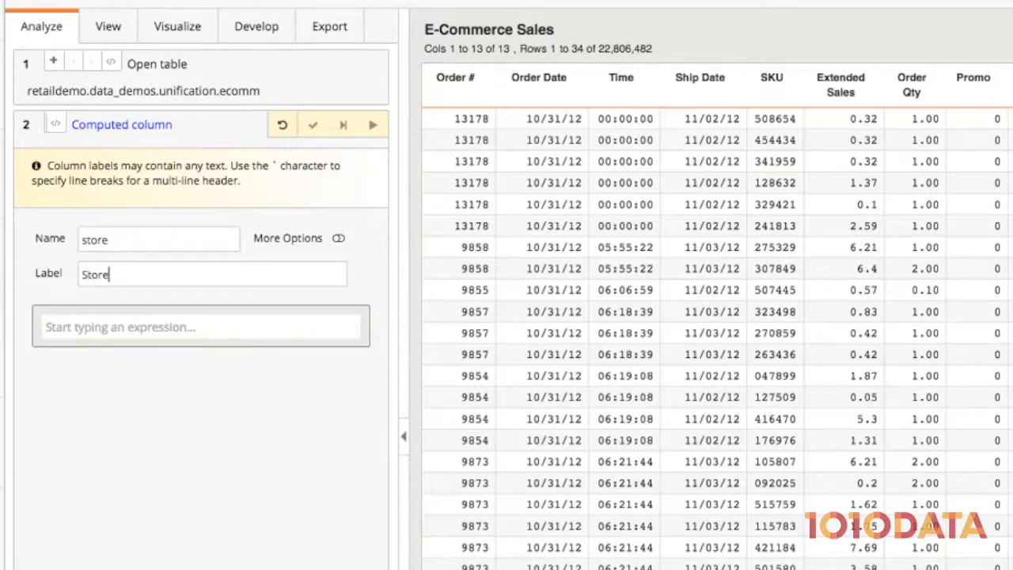
{"action": "type", "text": "999"}
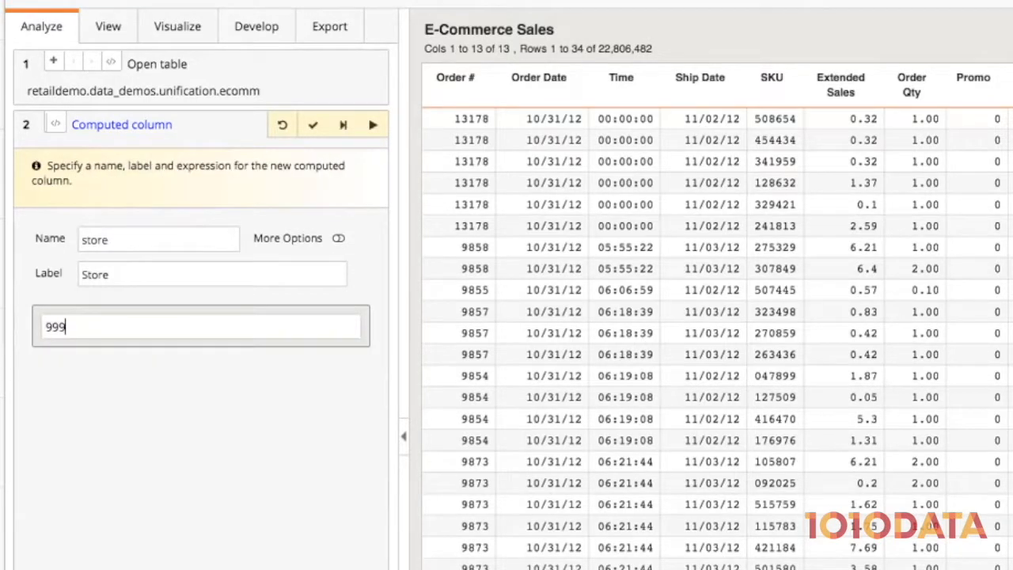
{"action": "left_click", "coordinate": [315, 125]}
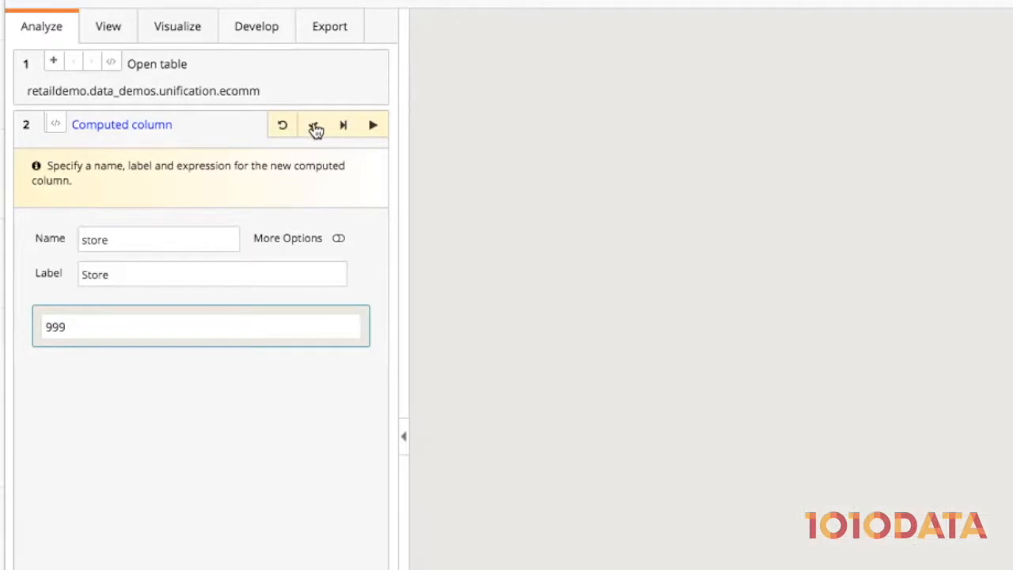
{"action": "left_click", "coordinate": [313, 125]}
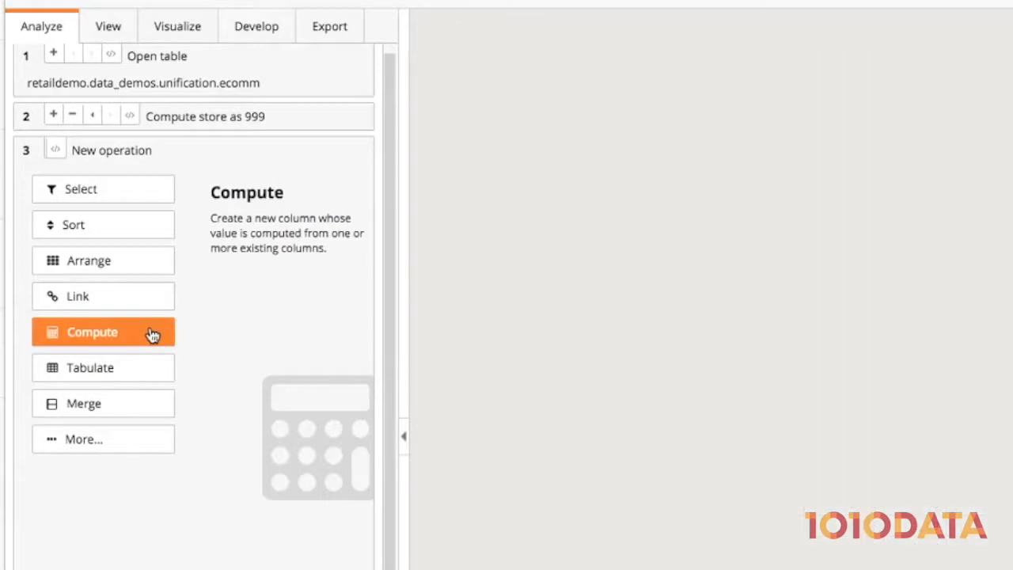
Step: Add a computed SKU column defined as int(sku_num)
{"action": "left_click", "coordinate": [103, 332]}
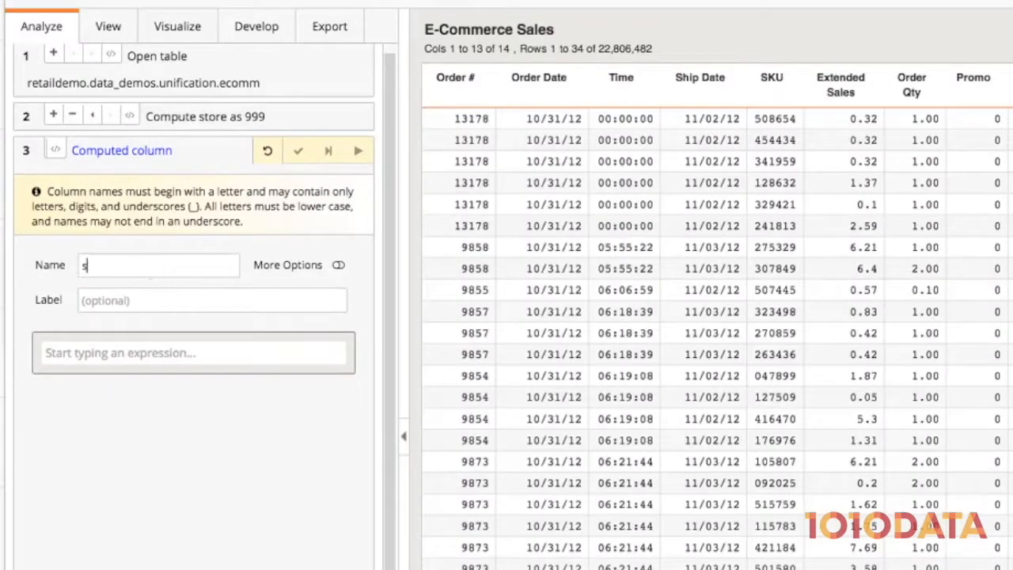
{"action": "type", "text": "int(sku_num"}
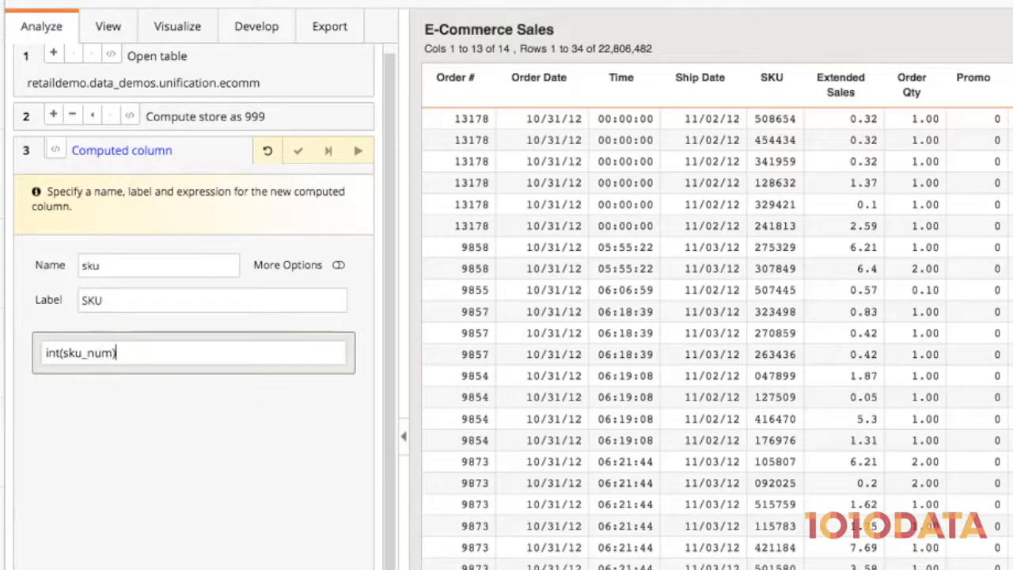
{"action": "left_click", "coordinate": [297, 152]}
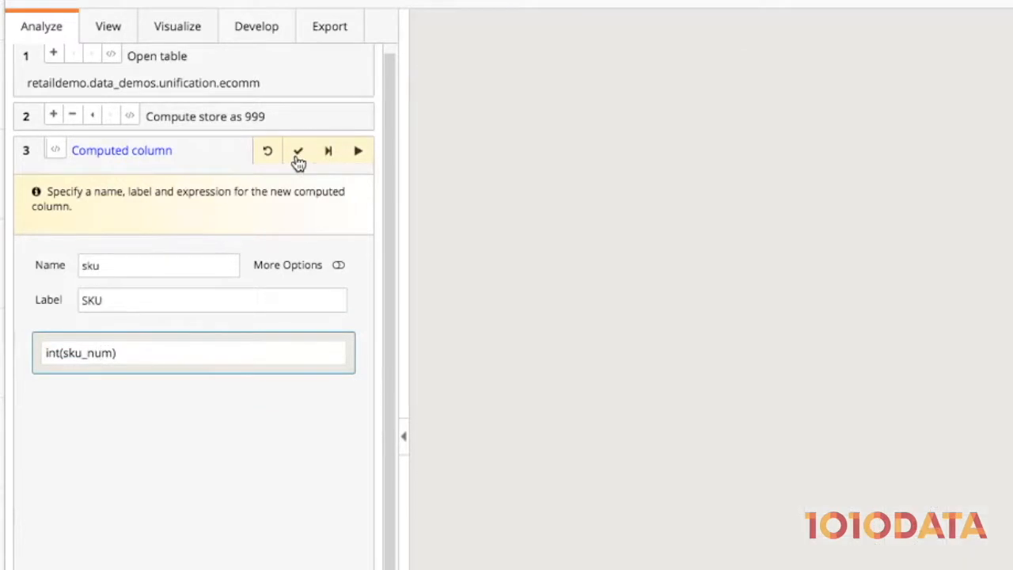
{"action": "left_click", "coordinate": [298, 152]}
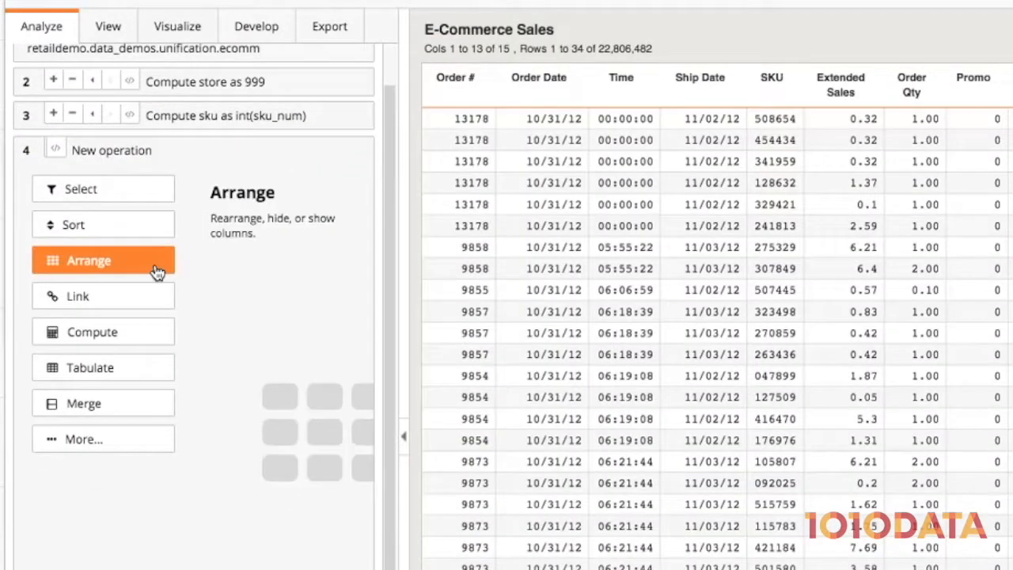
Step: Move Ship Date, the original SKU and Order Revenue into the Hidden columns list
{"action": "left_click", "coordinate": [88, 260]}
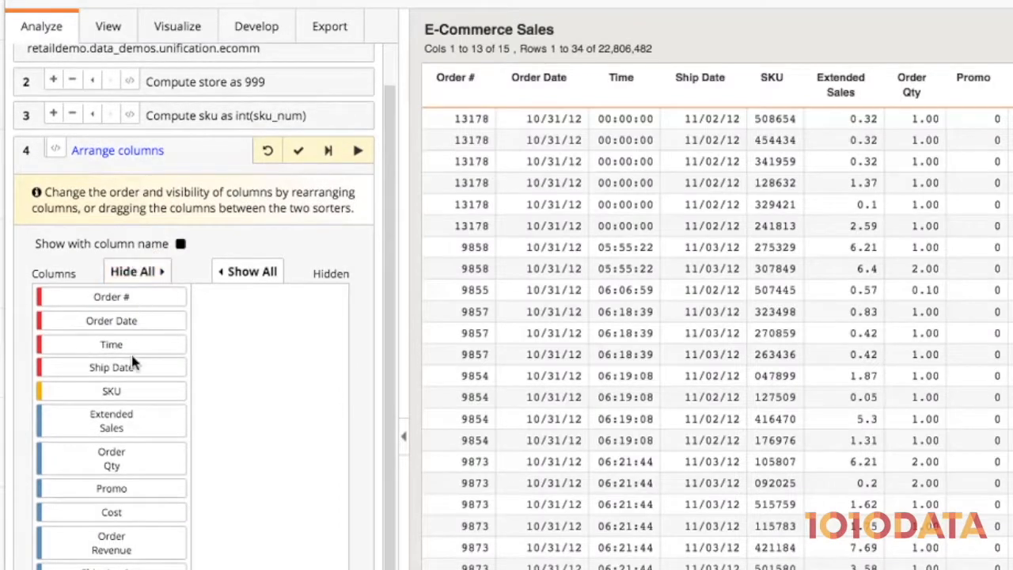
{"action": "left_click_drag", "start_coordinate": [111, 367], "coordinate": [269, 296]}
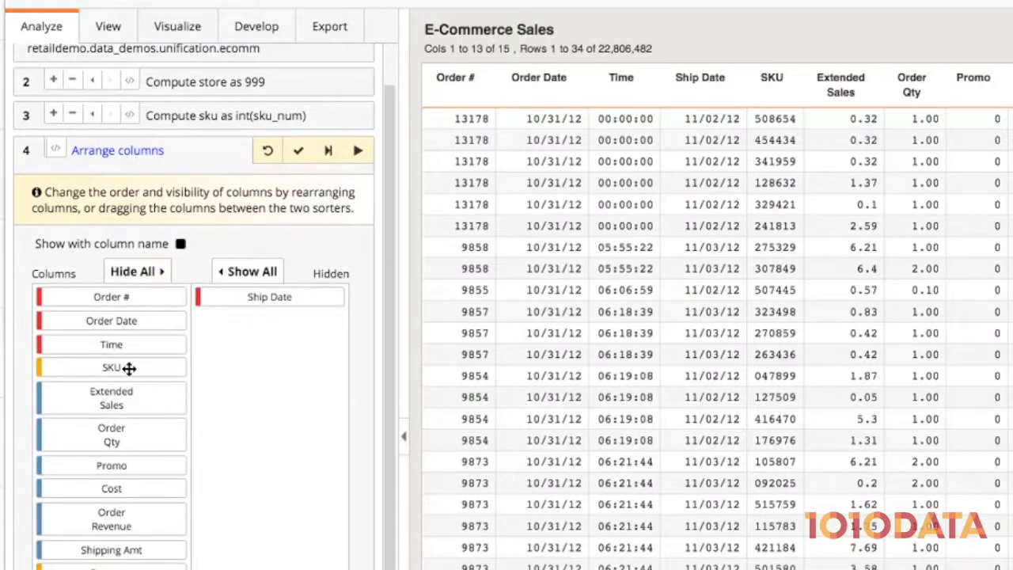
{"action": "left_click_drag", "start_coordinate": [111, 368], "coordinate": [269, 319]}
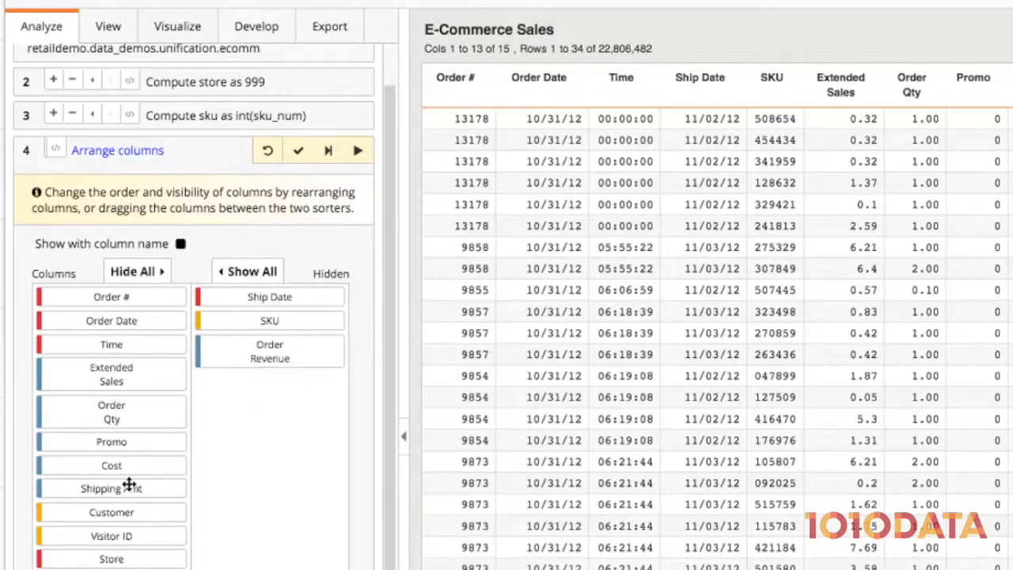
{"action": "left_click_drag", "start_coordinate": [110, 487], "coordinate": [269, 381]}
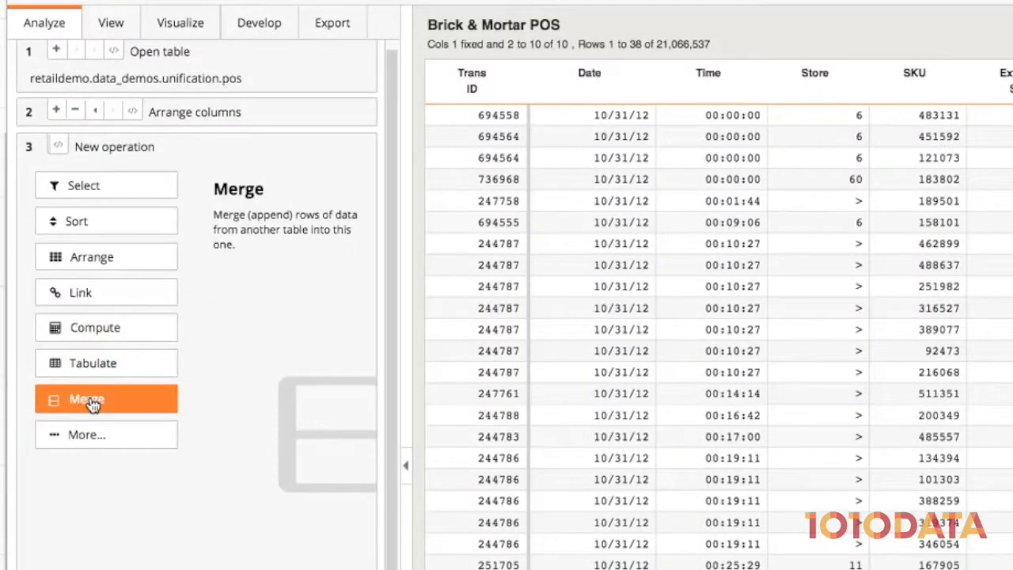
Step: Merge the POS table with the e-commerce worksheet to form the Unified Omnichannel Sales table
{"action": "left_click", "coordinate": [106, 399]}
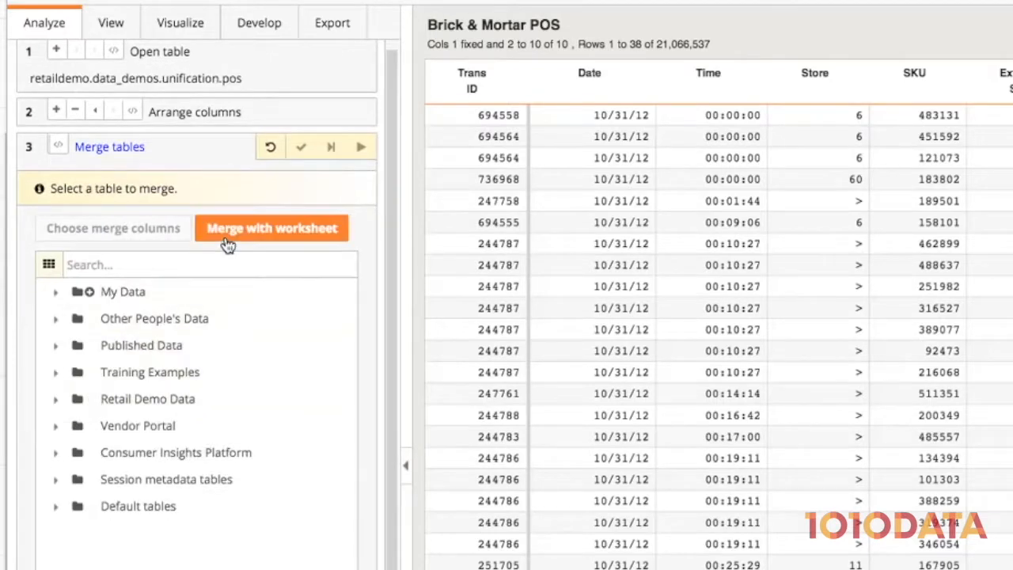
{"action": "left_click", "coordinate": [272, 228]}
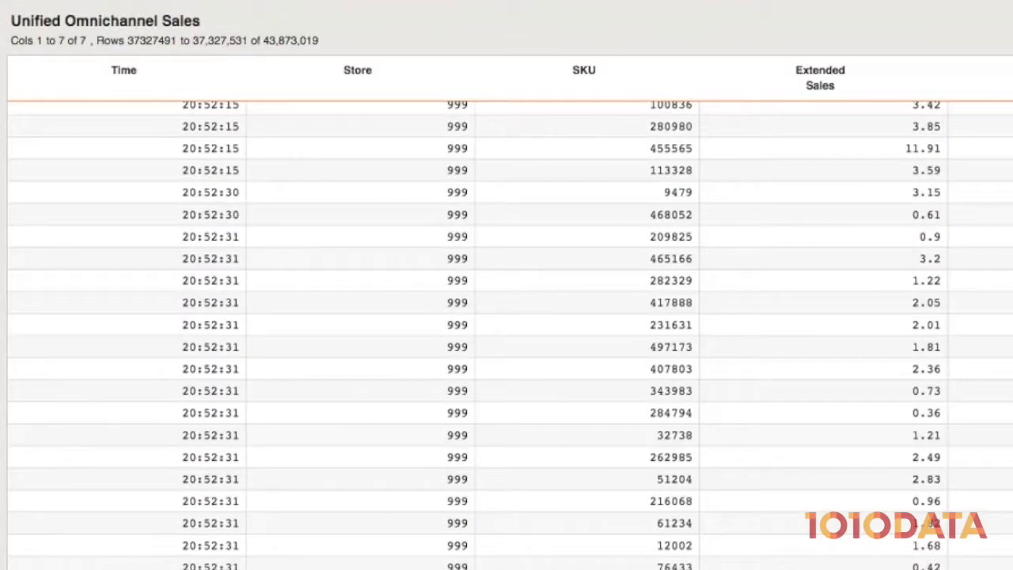
{"action": "left_click", "coordinate": [357, 70]}
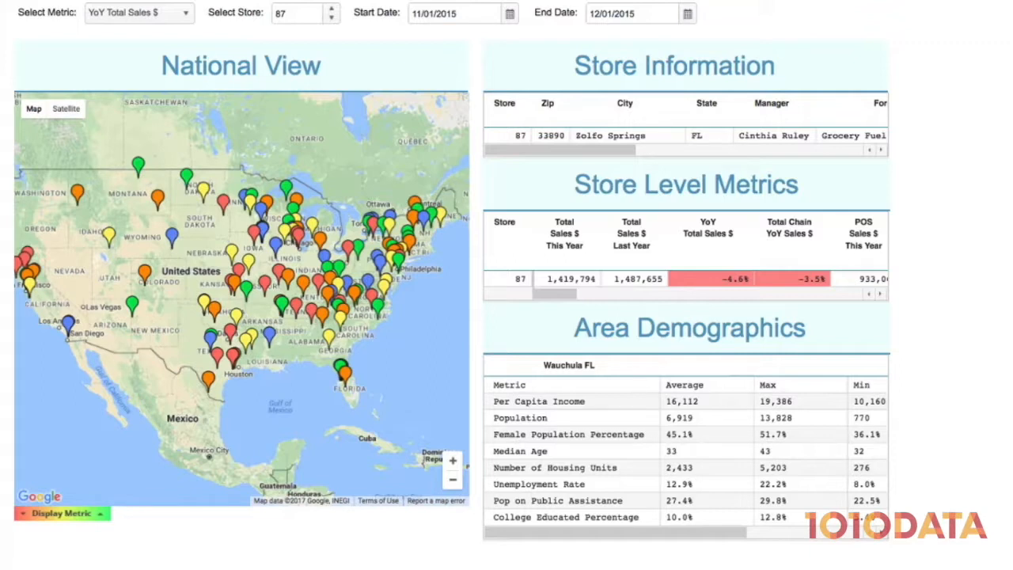
Step: Review the store 87 dashboard and move to the All Store Data view
{"action": "scroll", "scroll_direction": "down", "scroll_amount": 3}
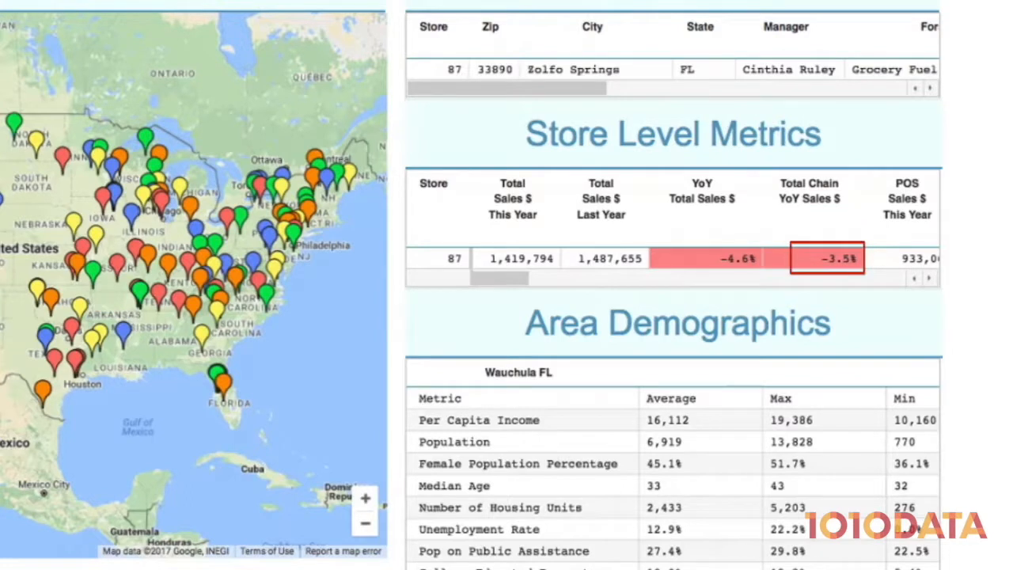
{"action": "left_click", "coordinate": [139, 19]}
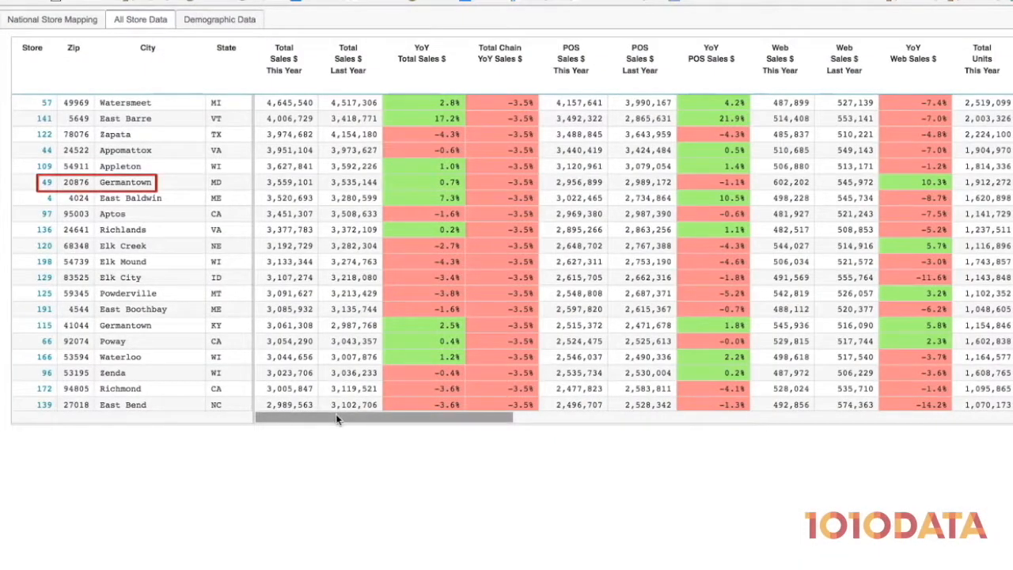
Step: Scan the all-store sales and demographic columns, then go to National Store Mapping
{"action": "left_click", "coordinate": [420, 182]}
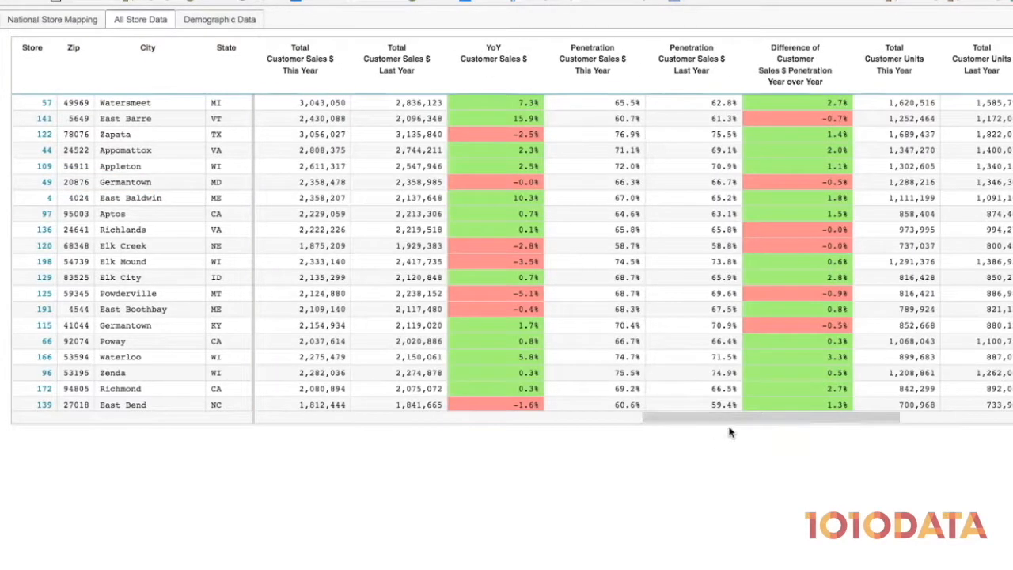
{"action": "scroll", "scroll_direction": "right", "scroll_amount": 3}
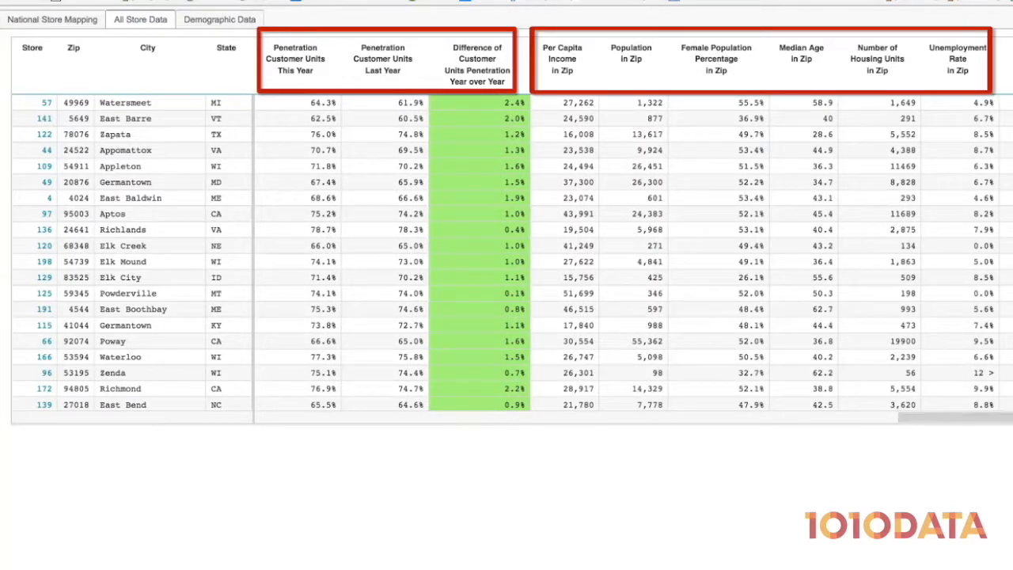
{"action": "left_click", "coordinate": [52, 19]}
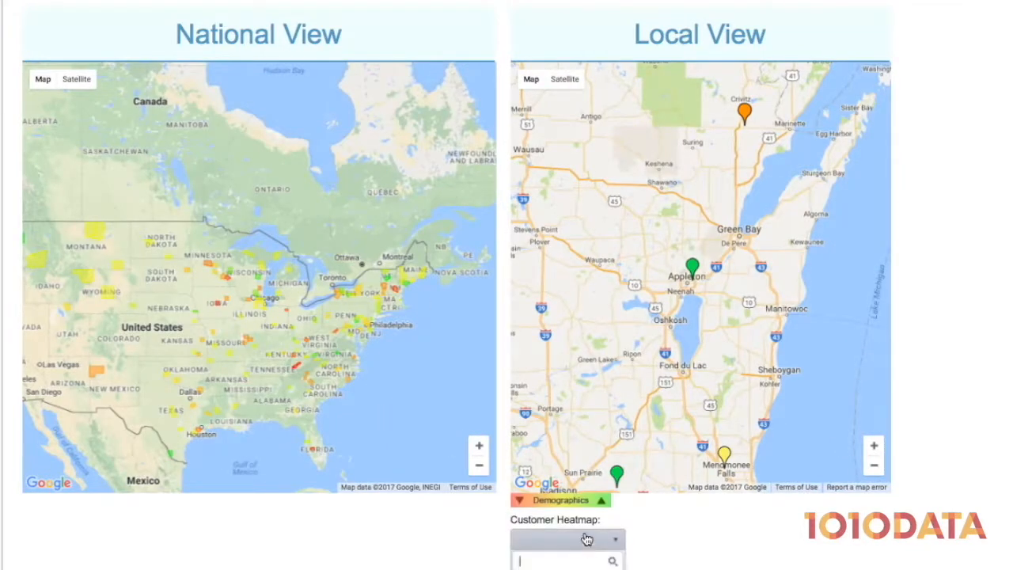
Step: Set the Customer Heatmap to Average Income
{"action": "left_click", "coordinate": [566, 538]}
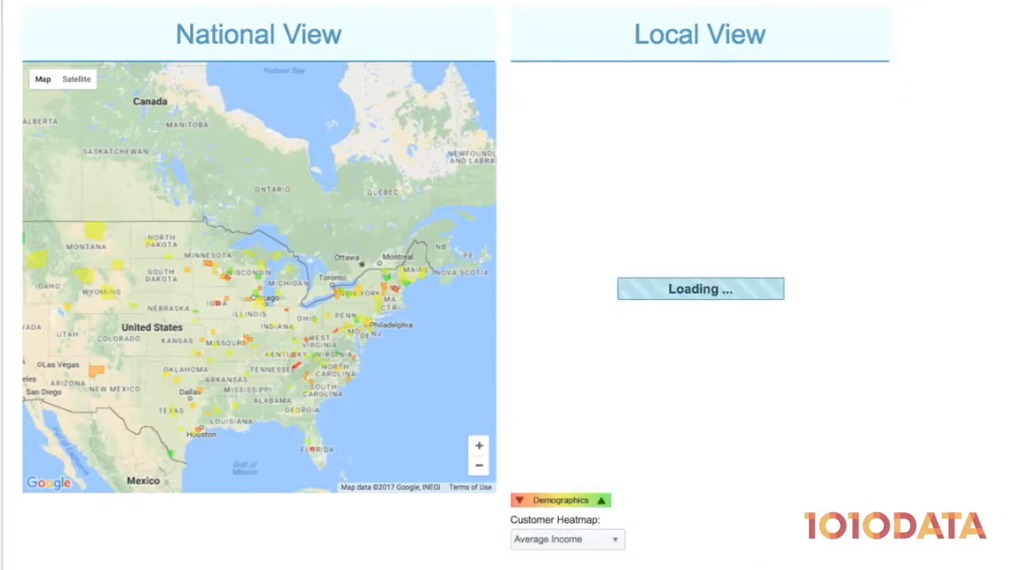